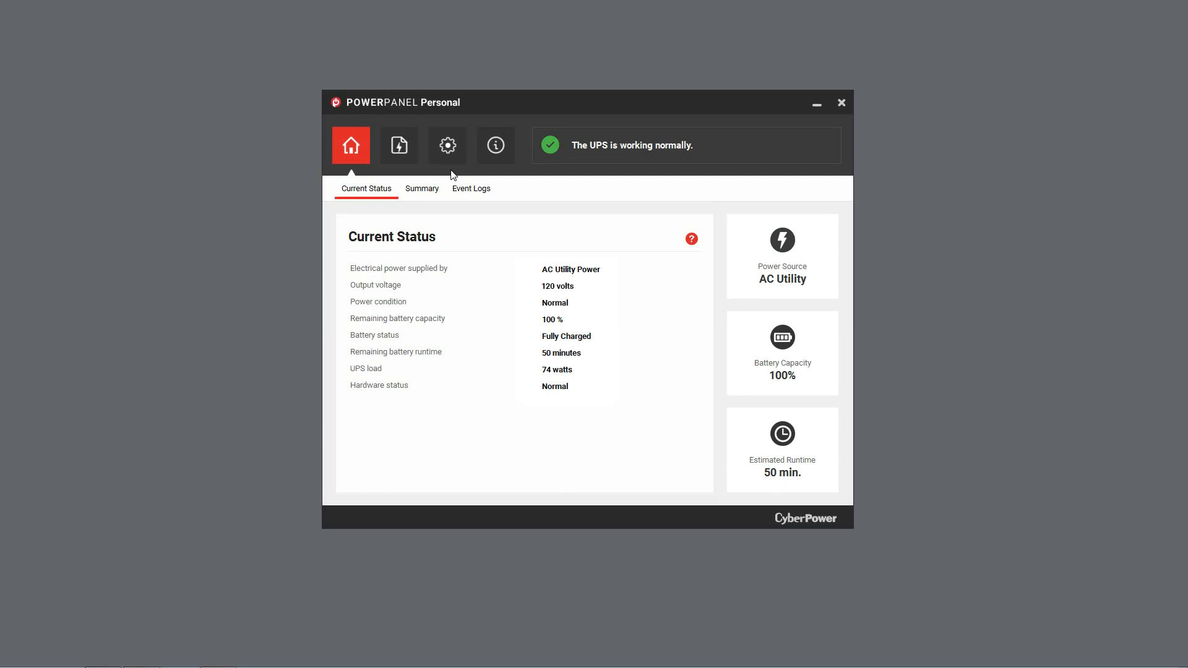
Step: Open the Notification tab of PowerPanel Personal's settings
left_click(447, 145)
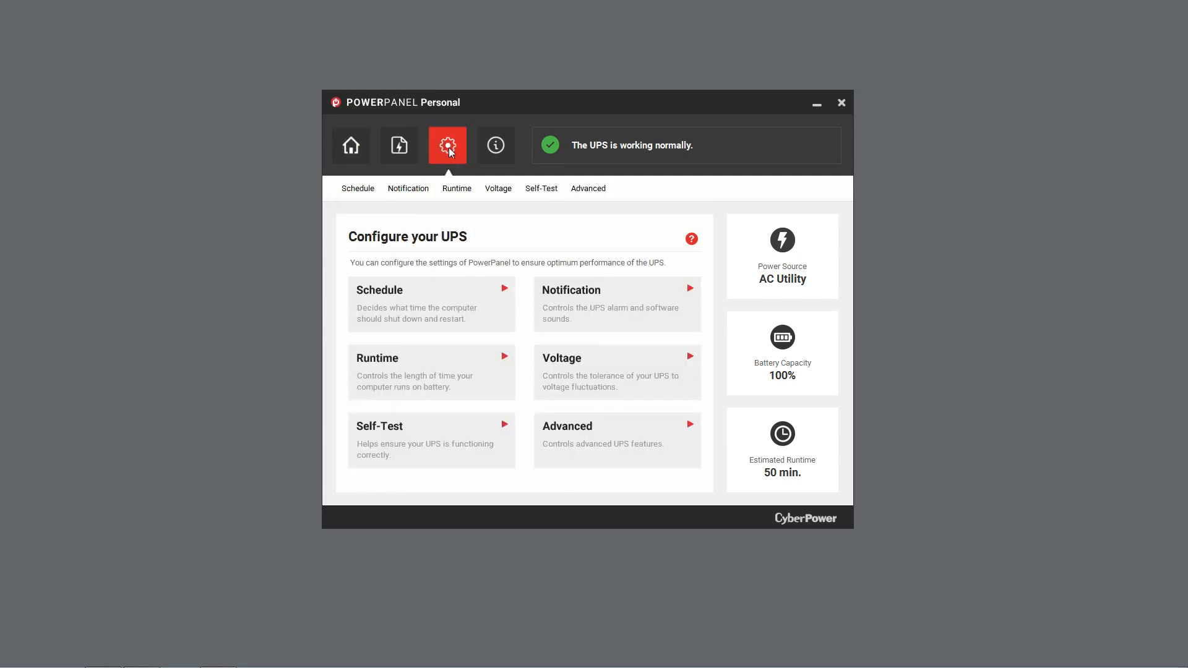
left_click(408, 188)
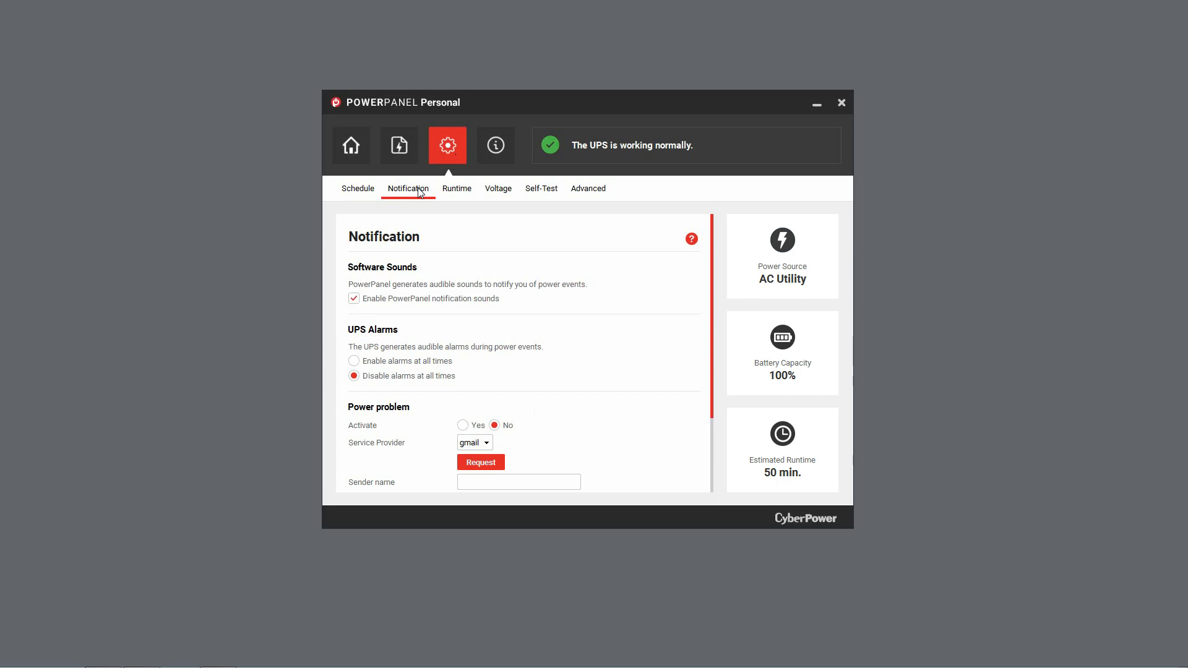
mouse_move(409, 217)
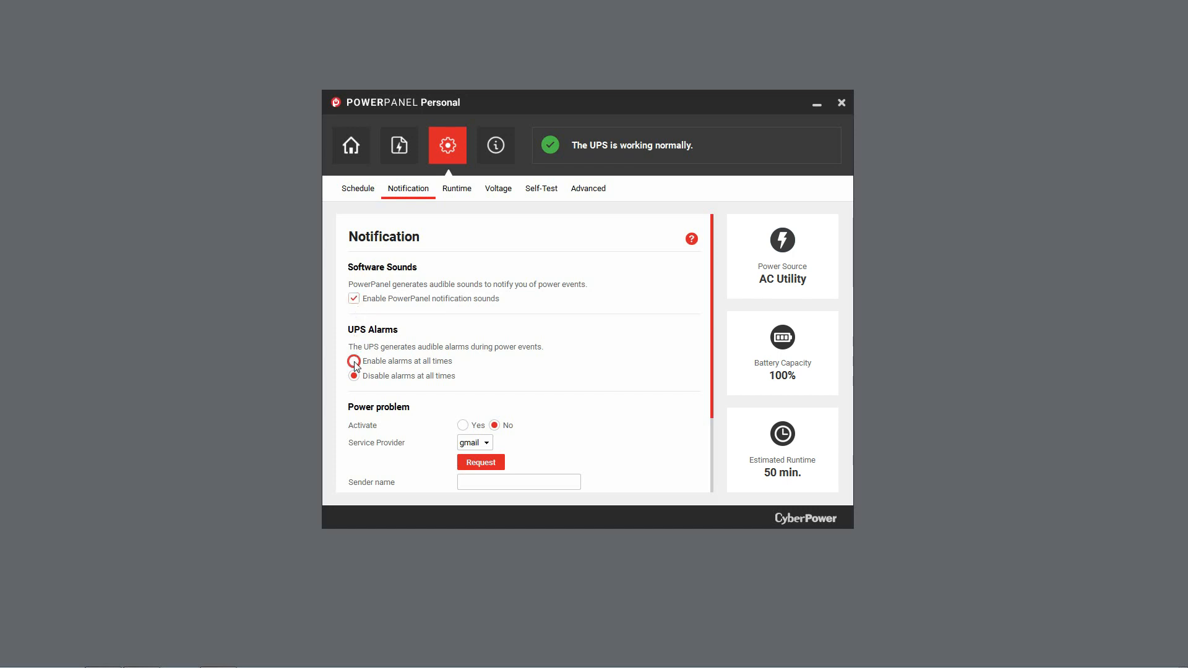
left_click(354, 361)
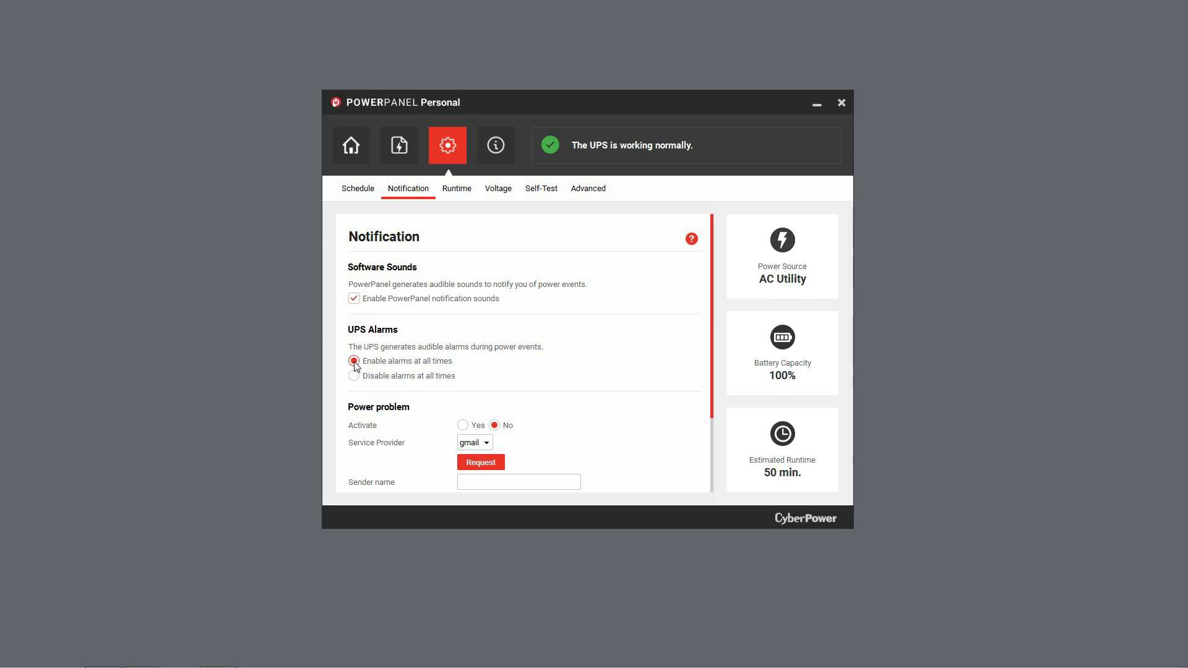
left_click(353, 376)
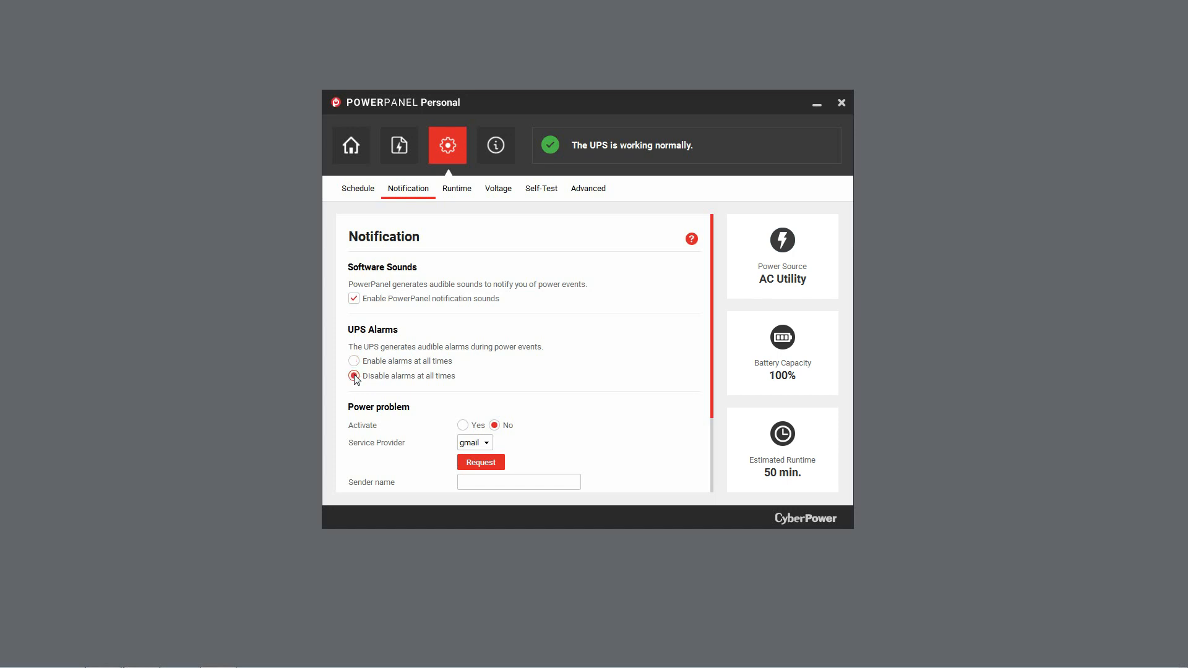
scroll("down", 3)
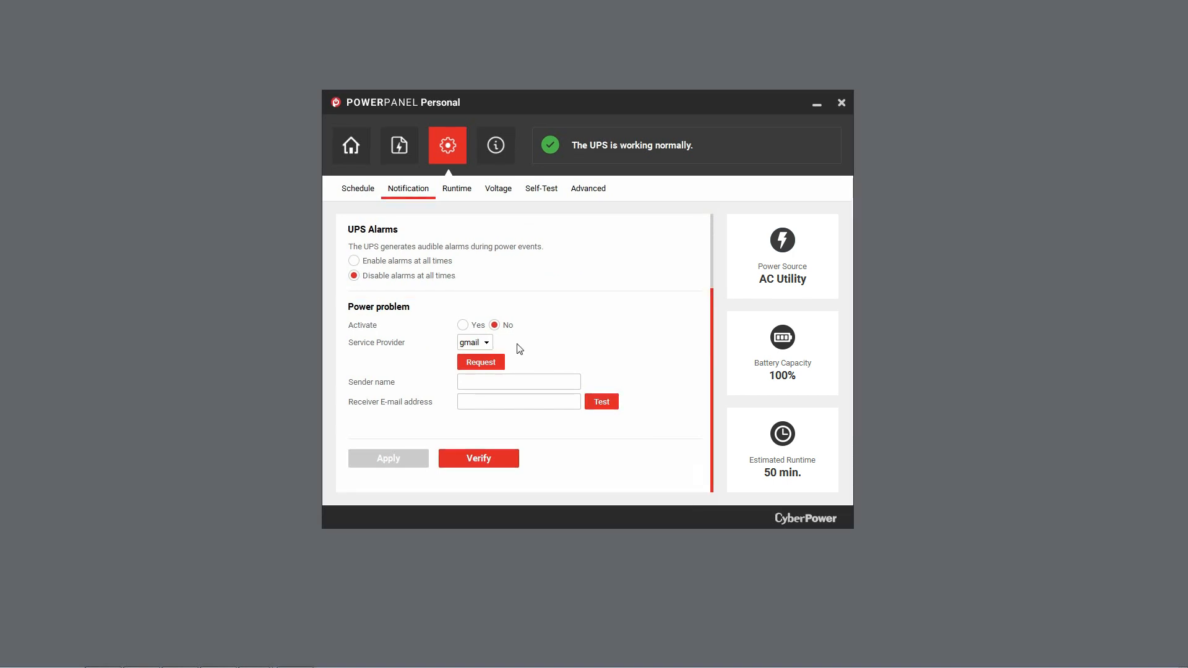
Step: Activate power-problem email alerts with gmail as provider and request Gmail authorization
left_click(462, 325)
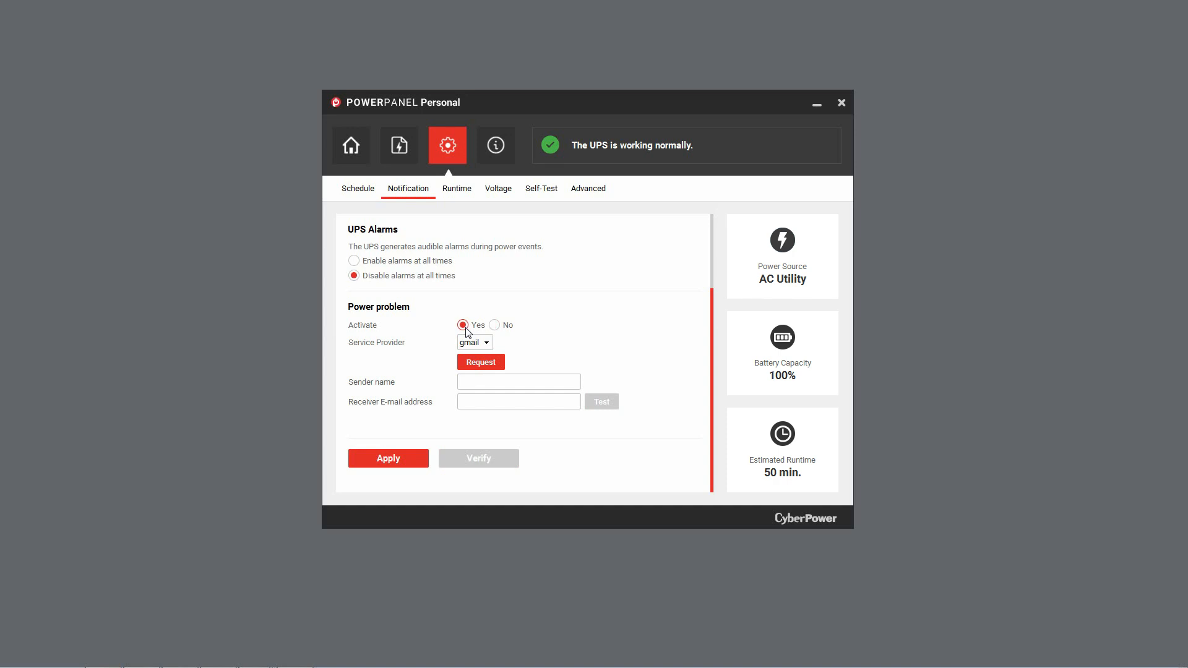
left_click(486, 342)
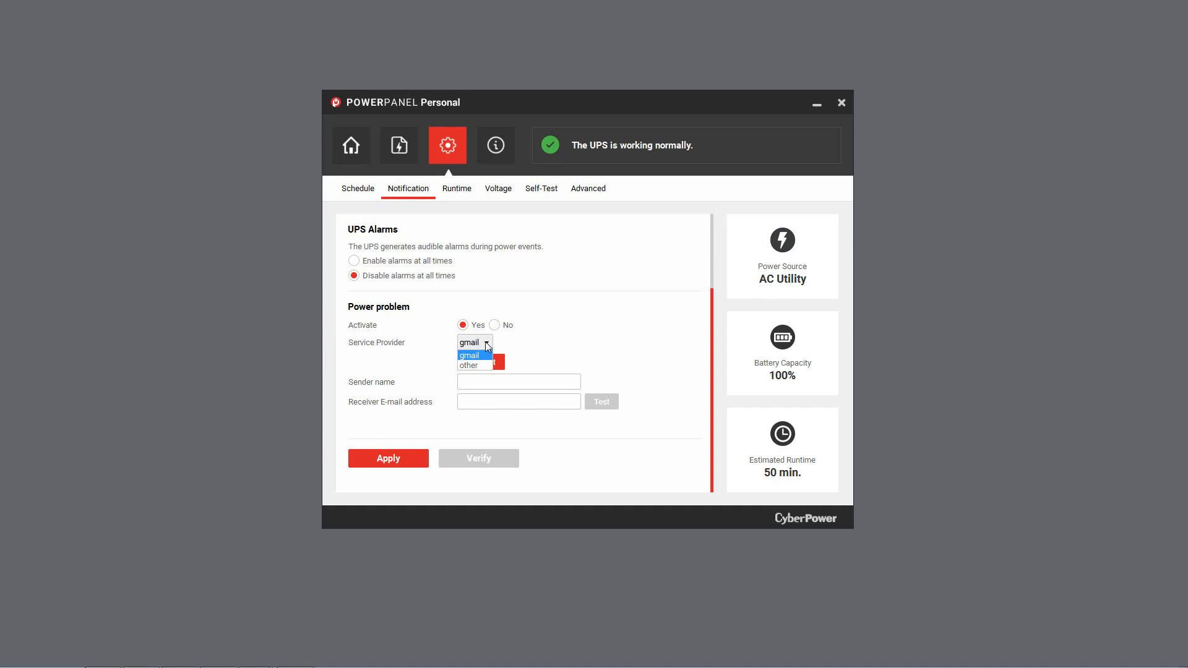
left_click(469, 341)
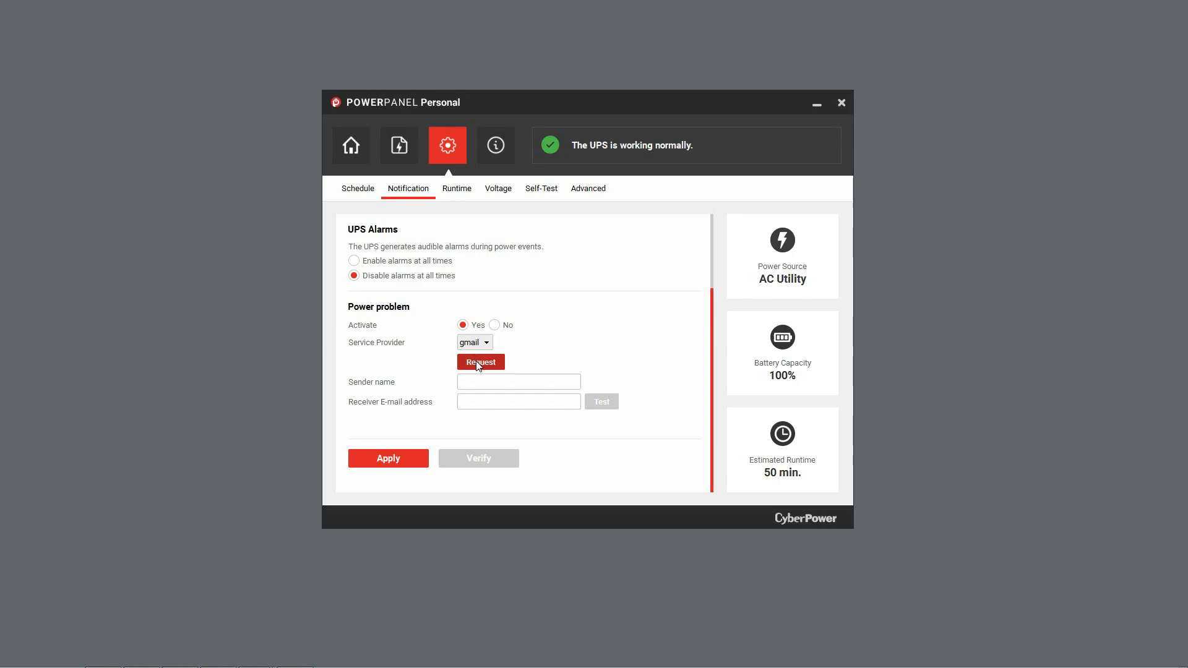
left_click(481, 362)
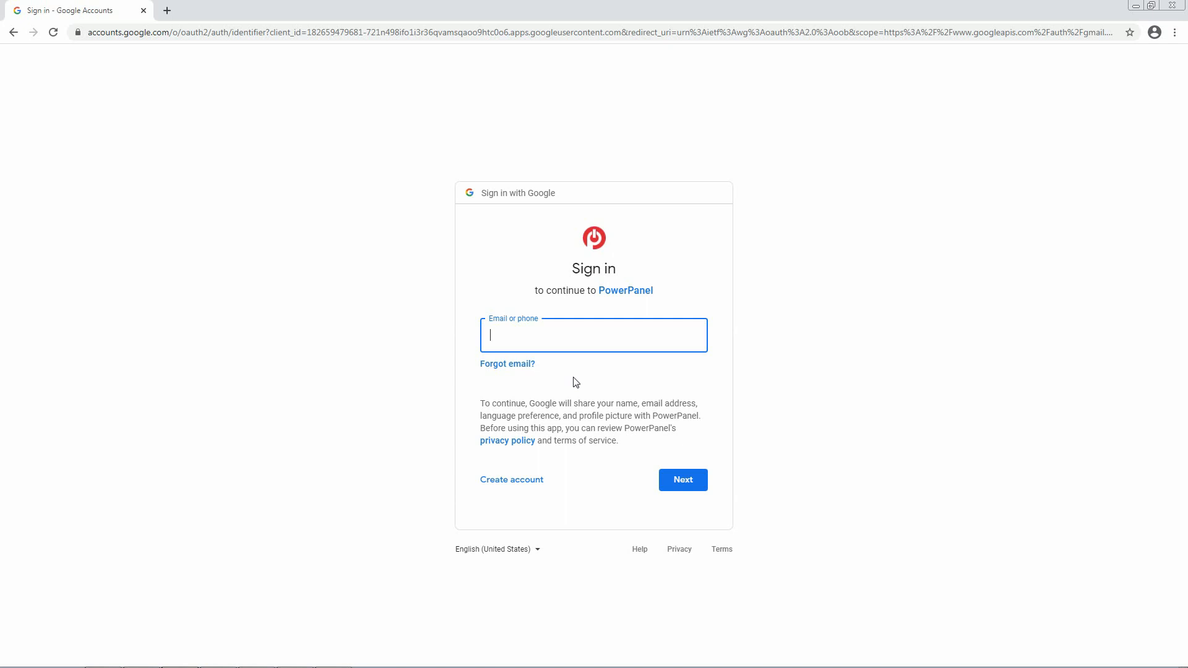
mouse_move(506, 449)
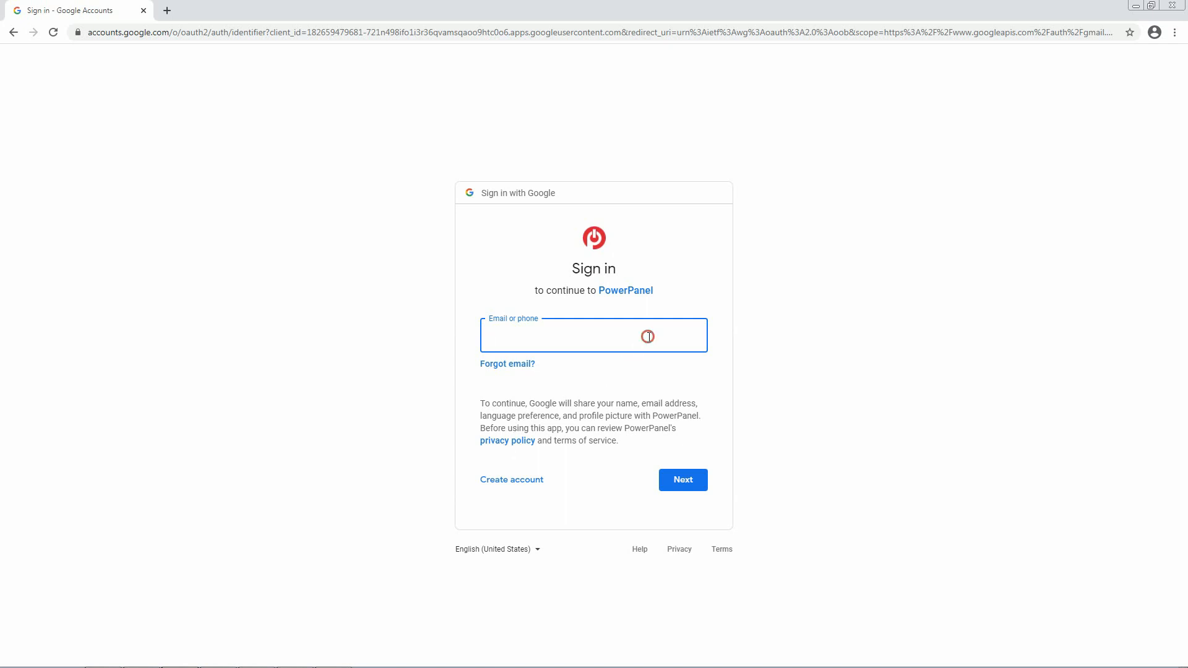
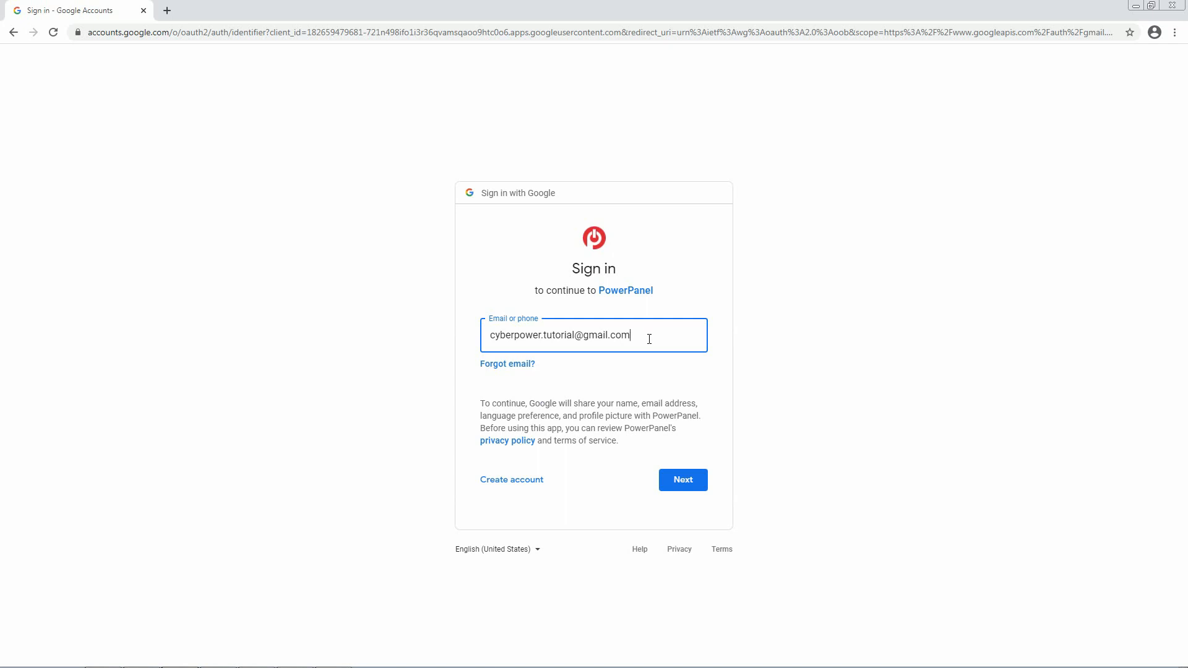
left_click(681, 480)
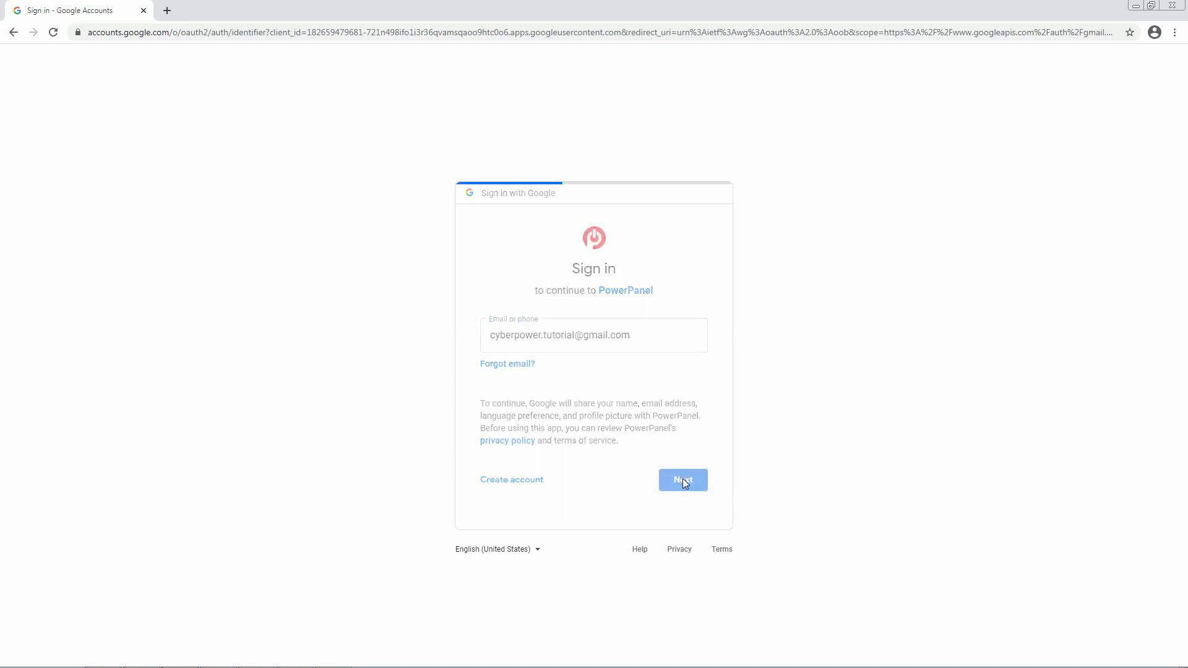
left_click(682, 479)
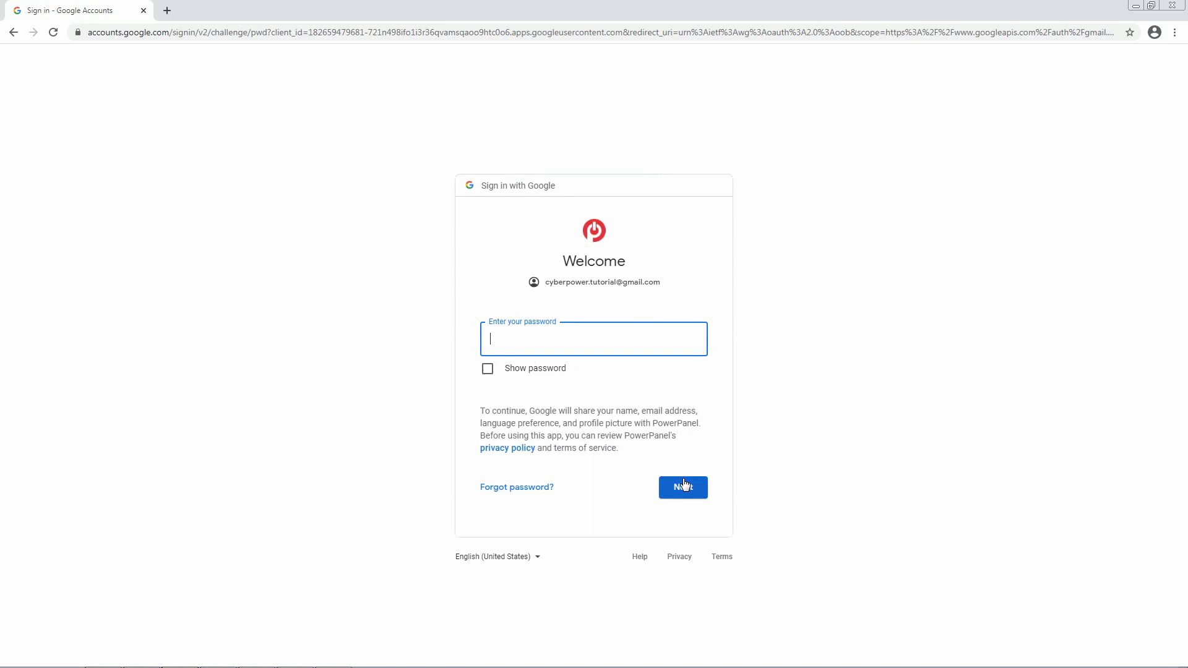
type("••••")
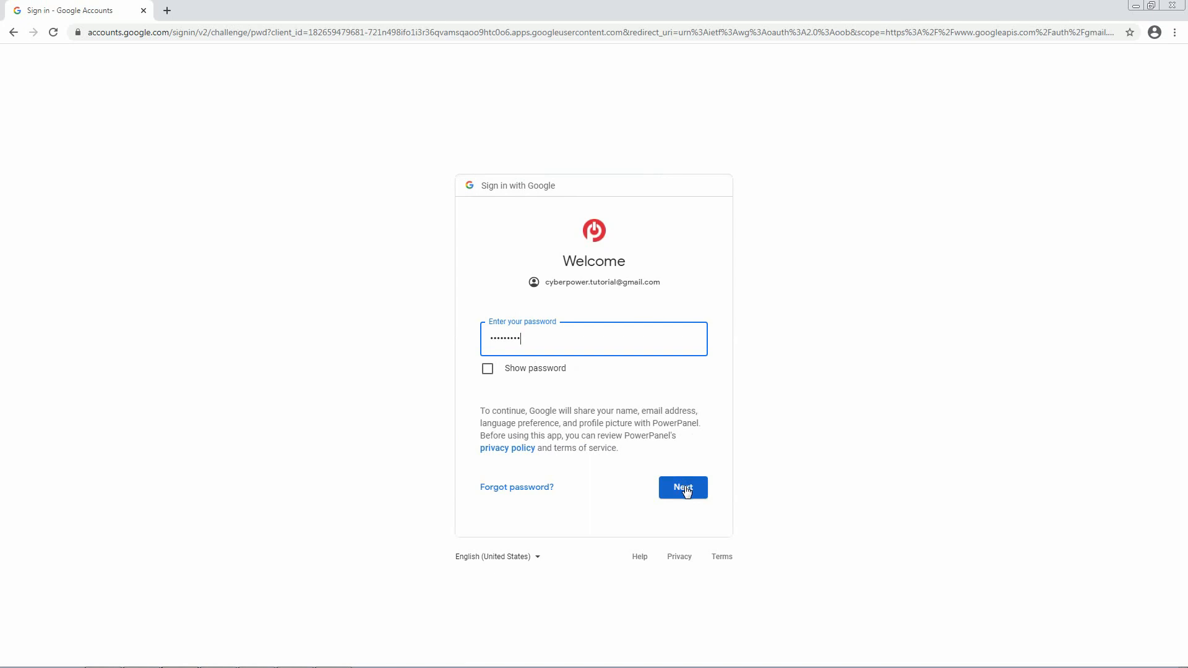
left_click(682, 487)
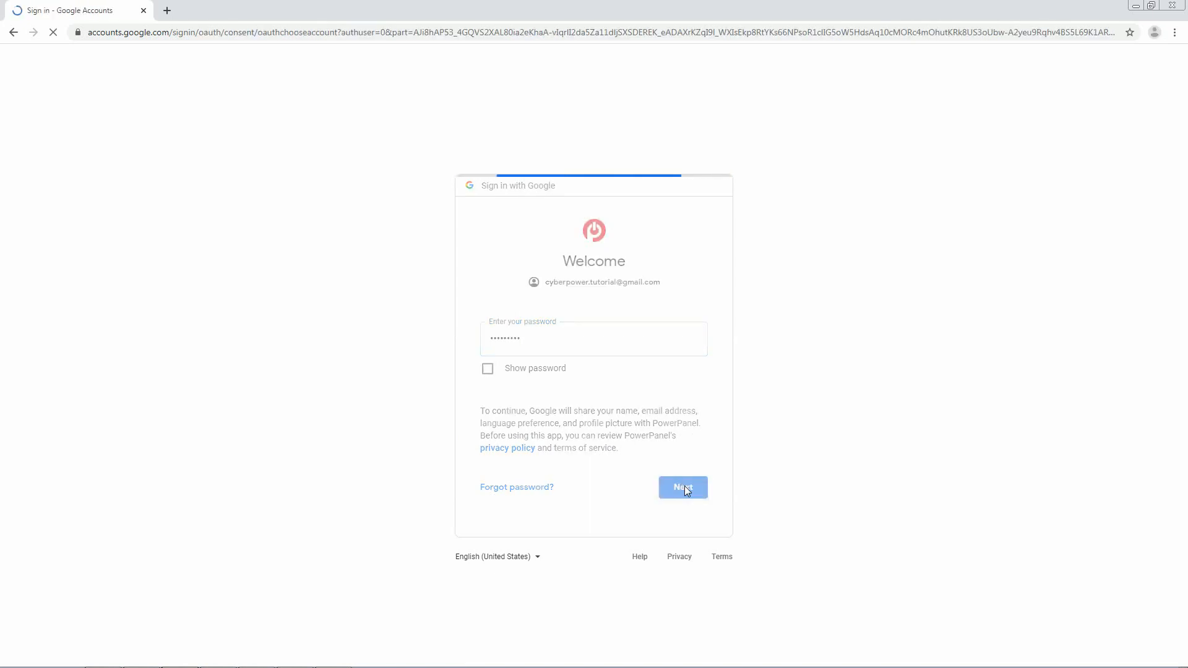
left_click(681, 487)
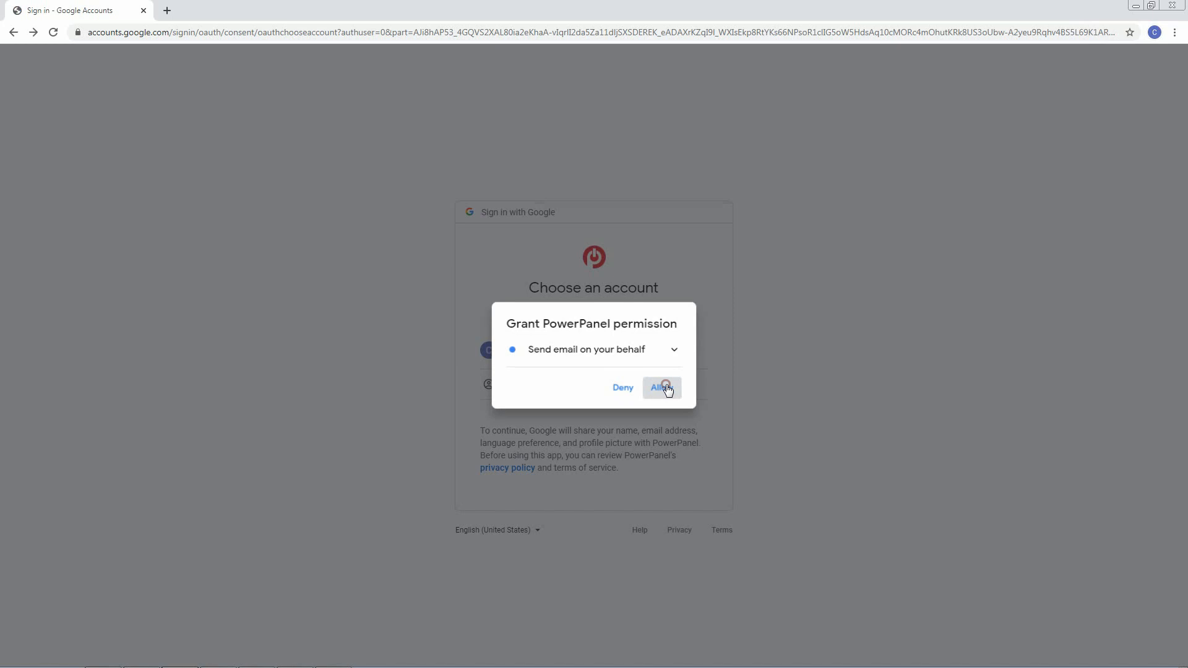
Step: Allow PowerPanel to send email, confirm the choices, and copy the authorization code
left_click(661, 388)
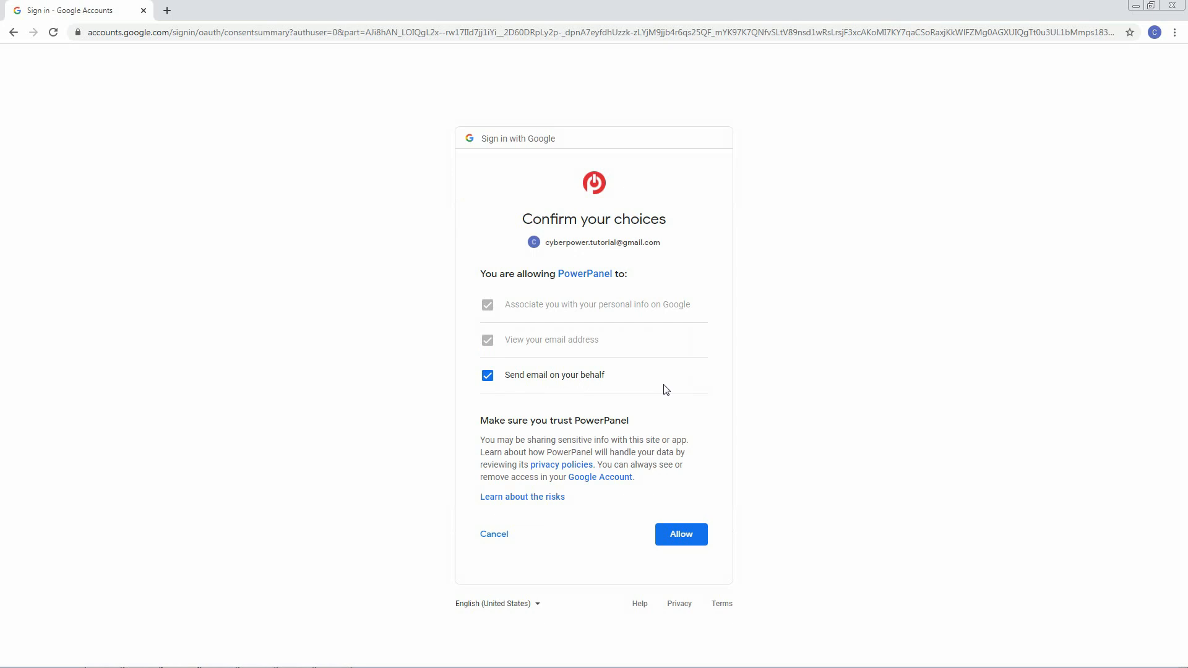
left_click(679, 534)
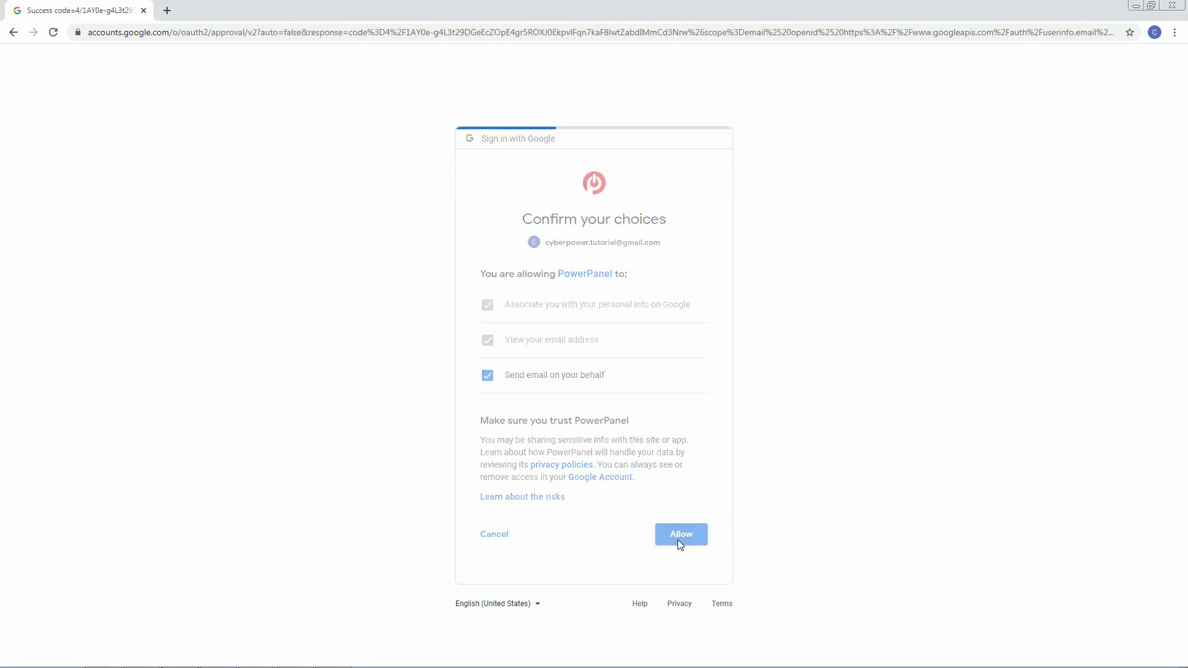
left_click(679, 534)
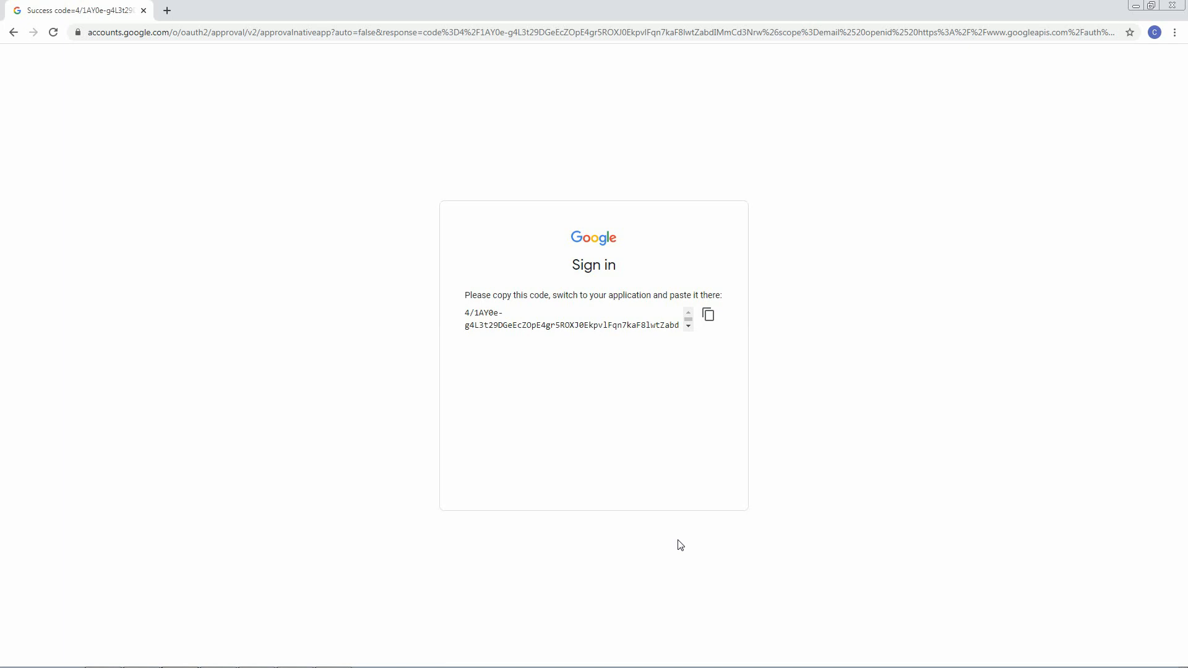
left_click(708, 315)
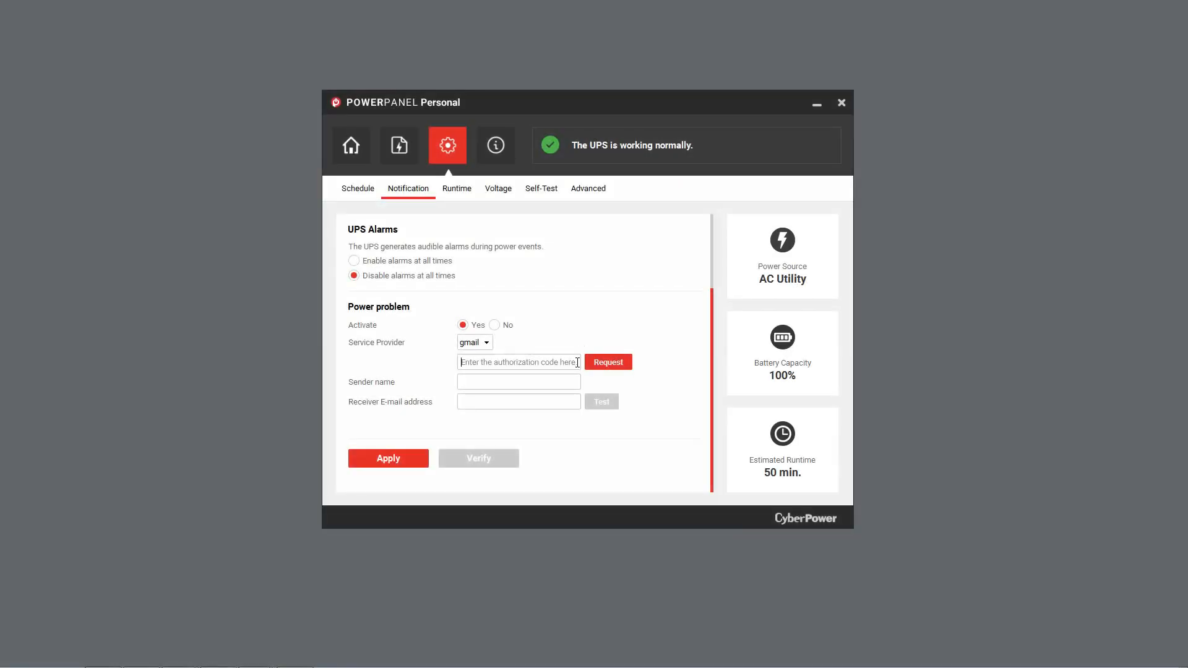
Step: Paste the Google authorization code into PowerPanel's authorization code box
left_click(607, 361)
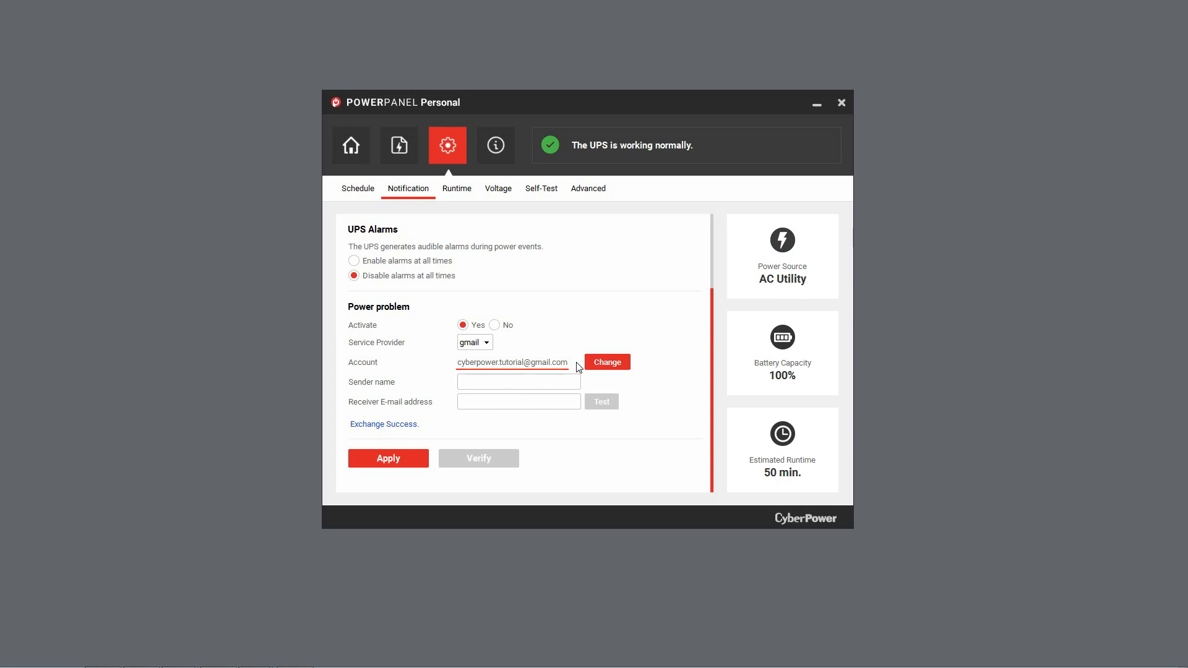
Step: Enter sender name PowerPanel Personal and the demo@cyberpower receiver email address
left_click(519, 381)
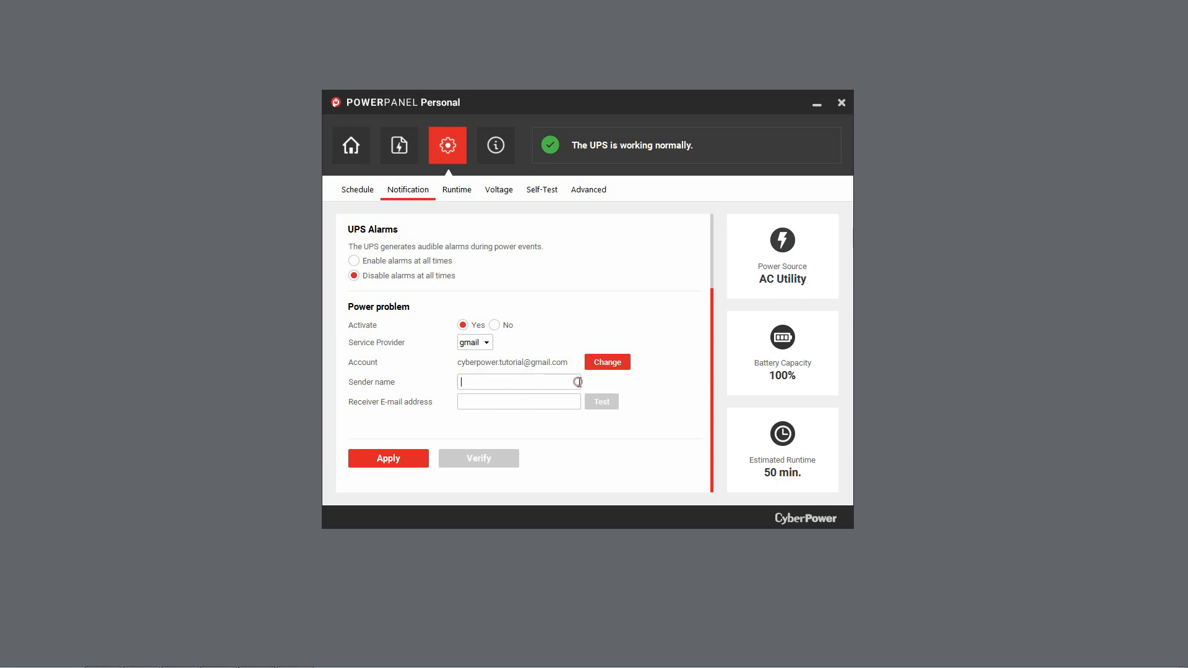
type("PowerPanel Persona")
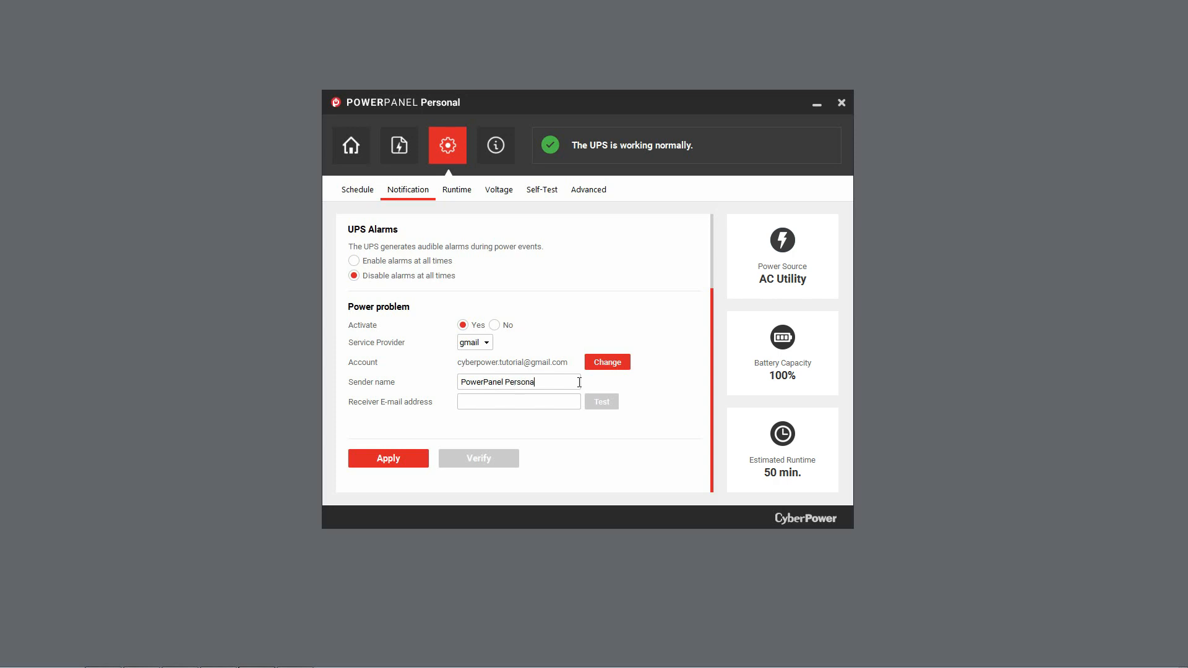
left_click(519, 401)
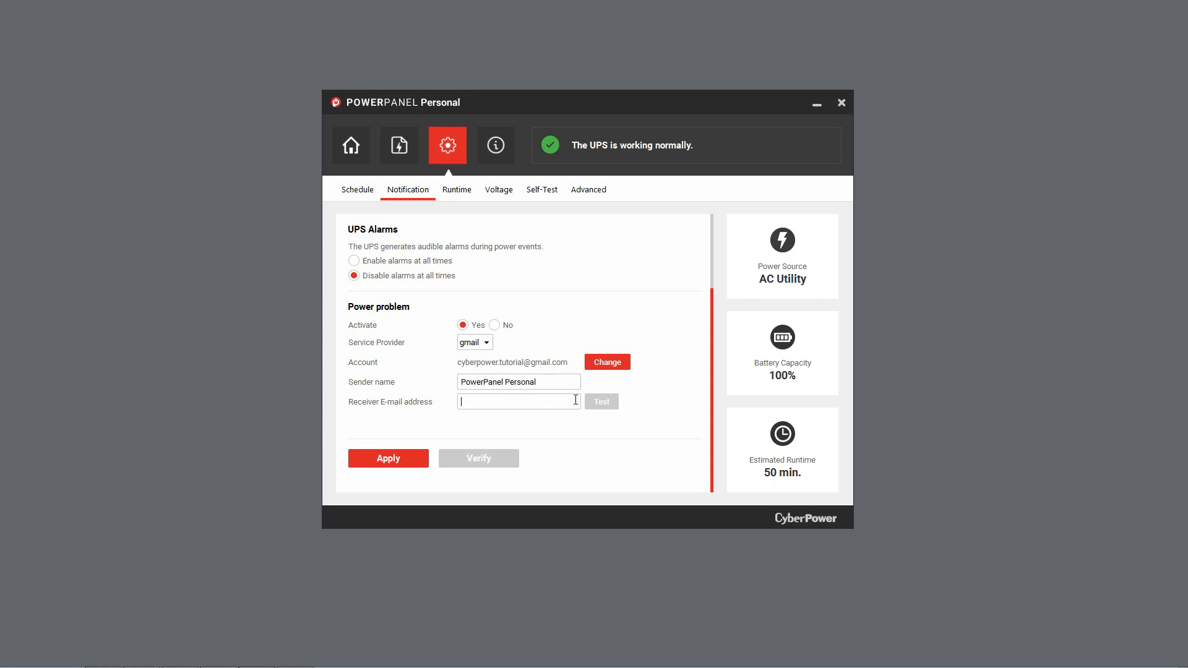
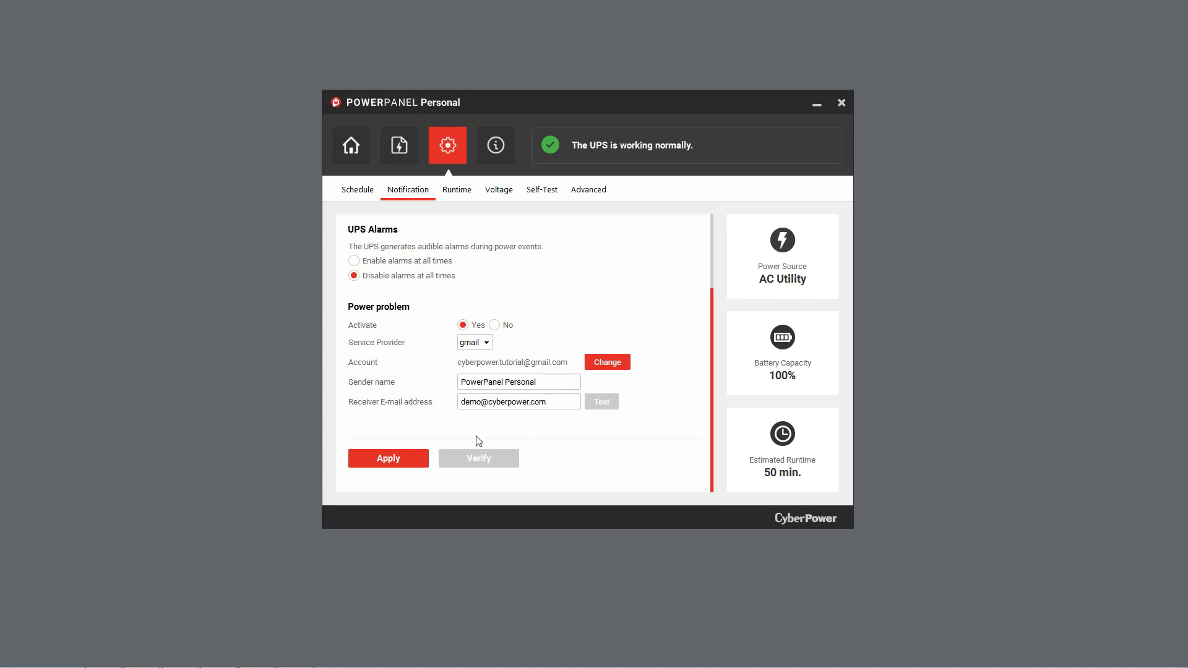
Step: Apply the email notification settings and verify the alert configuration
left_click(388, 459)
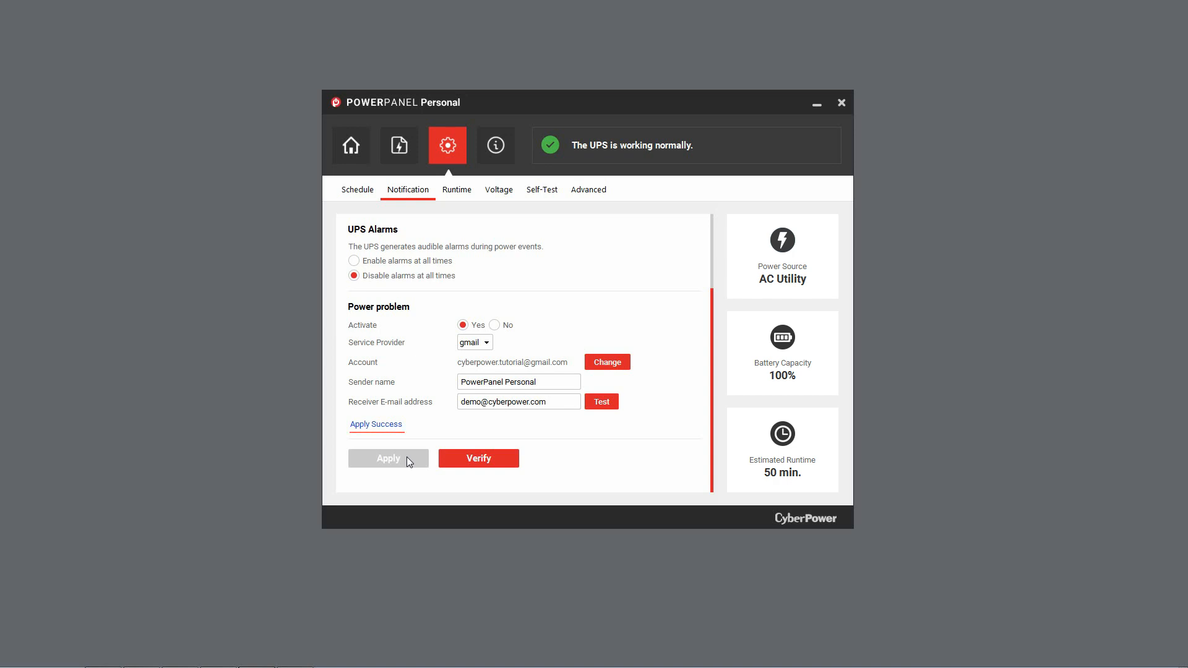
left_click(478, 459)
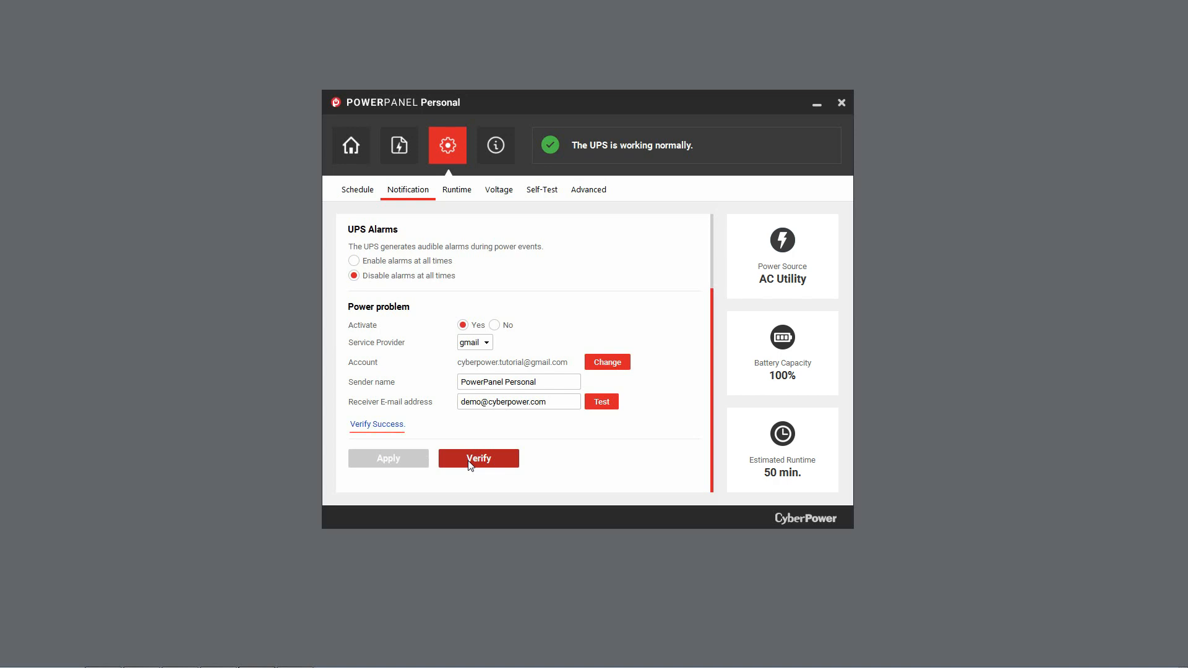
left_click(601, 402)
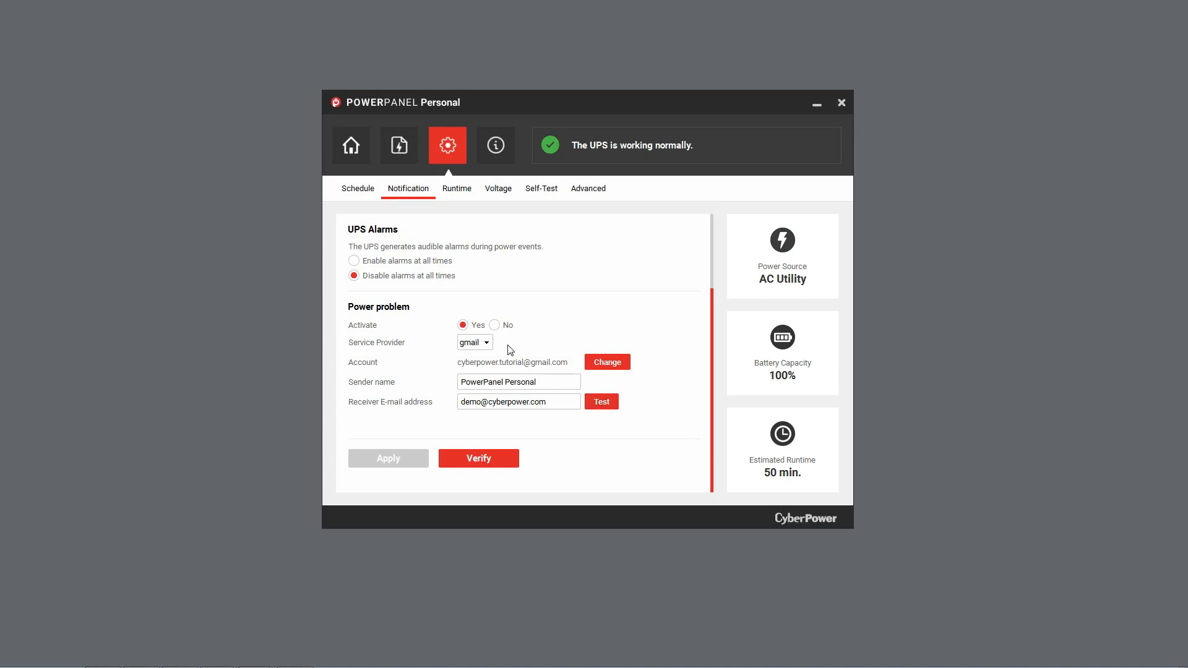
Step: Switch the Service Provider dropdown from gmail to other
left_click(487, 342)
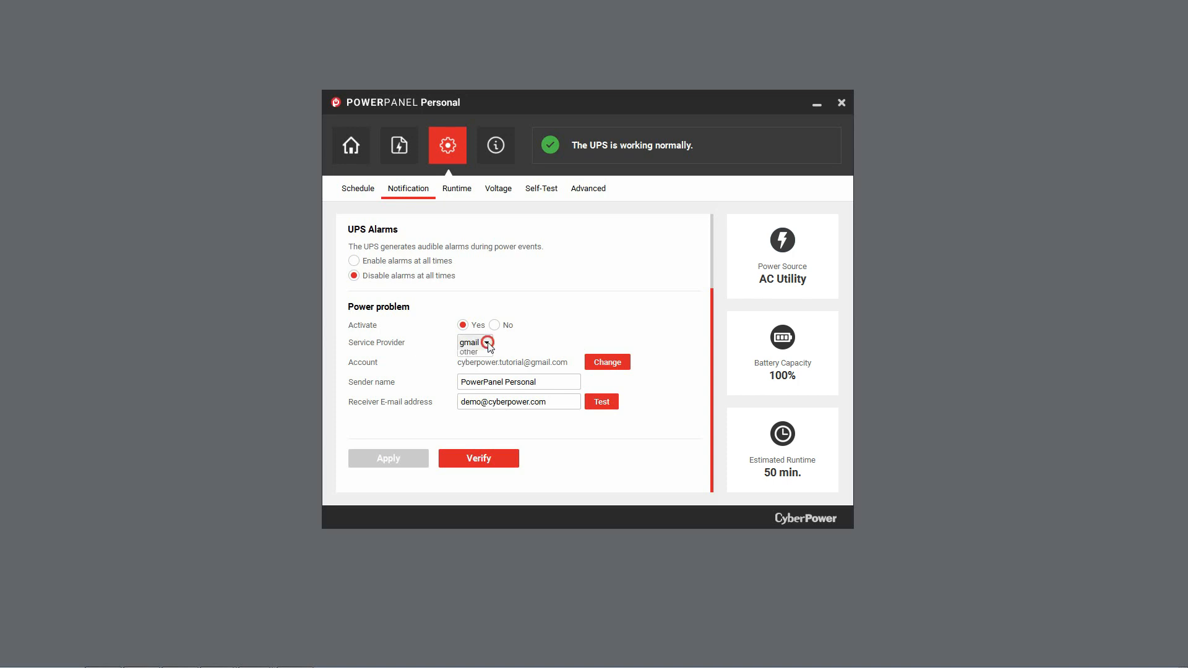
left_click(468, 352)
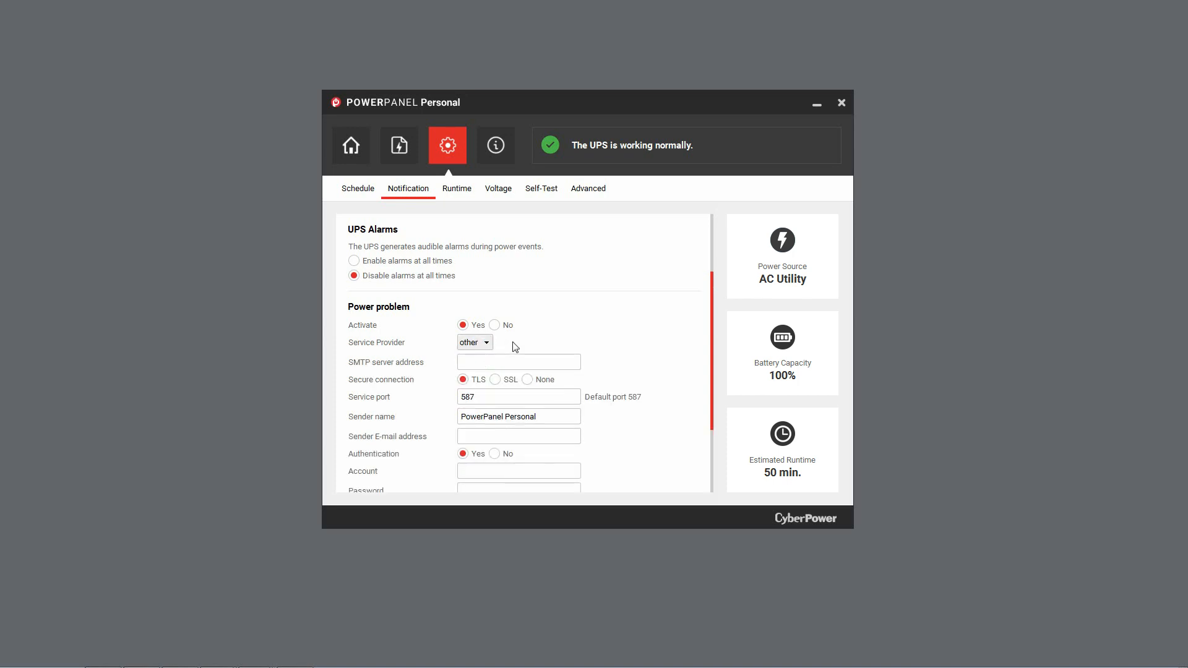